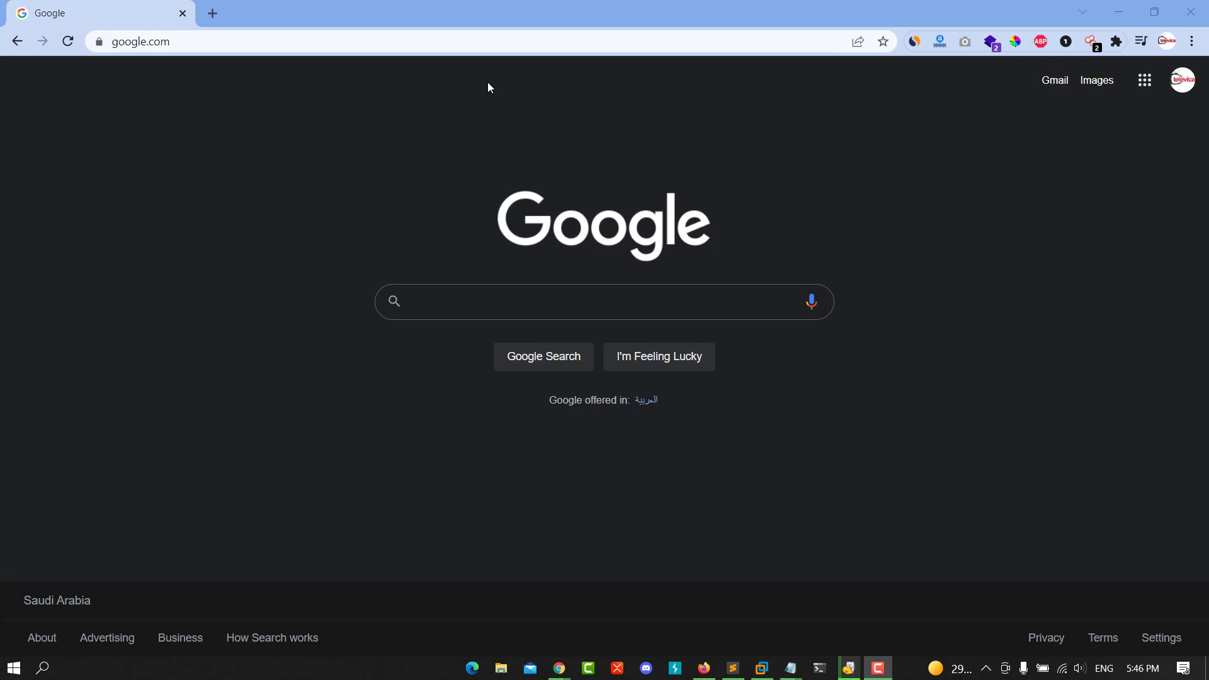
Step: Focus the Google search box to reveal previous search suggestions
click(604, 301)
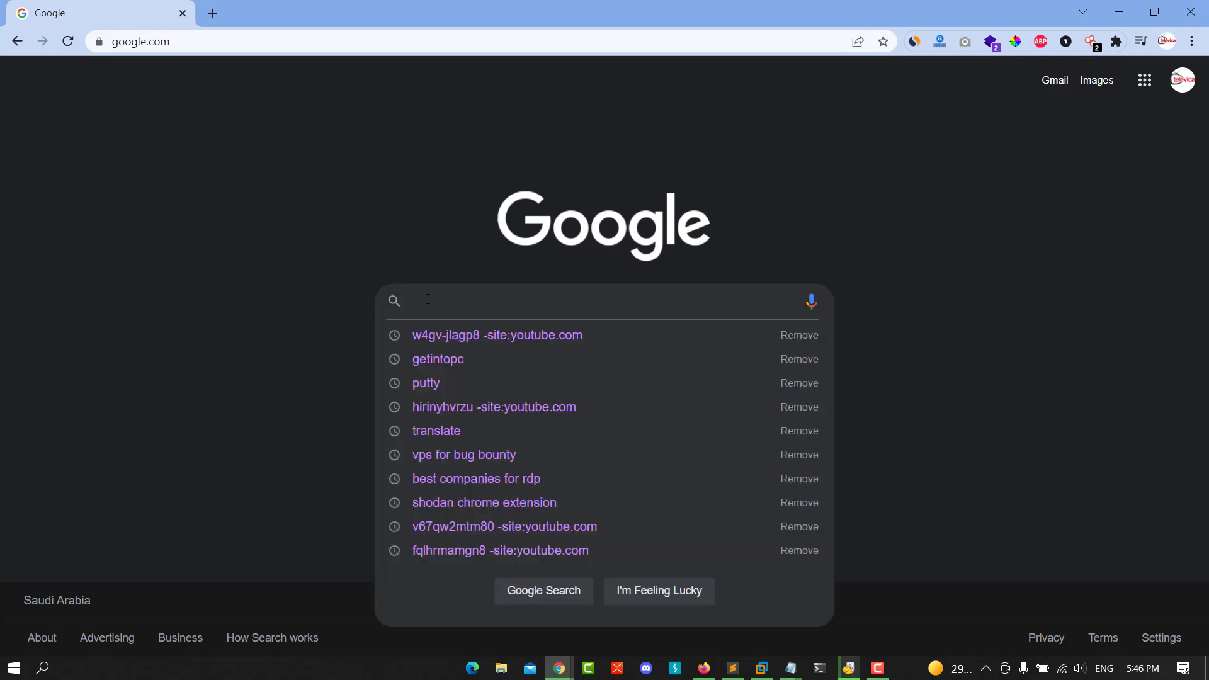
Step: Rerun the 'putty' search from history and open putty.org
click(425, 384)
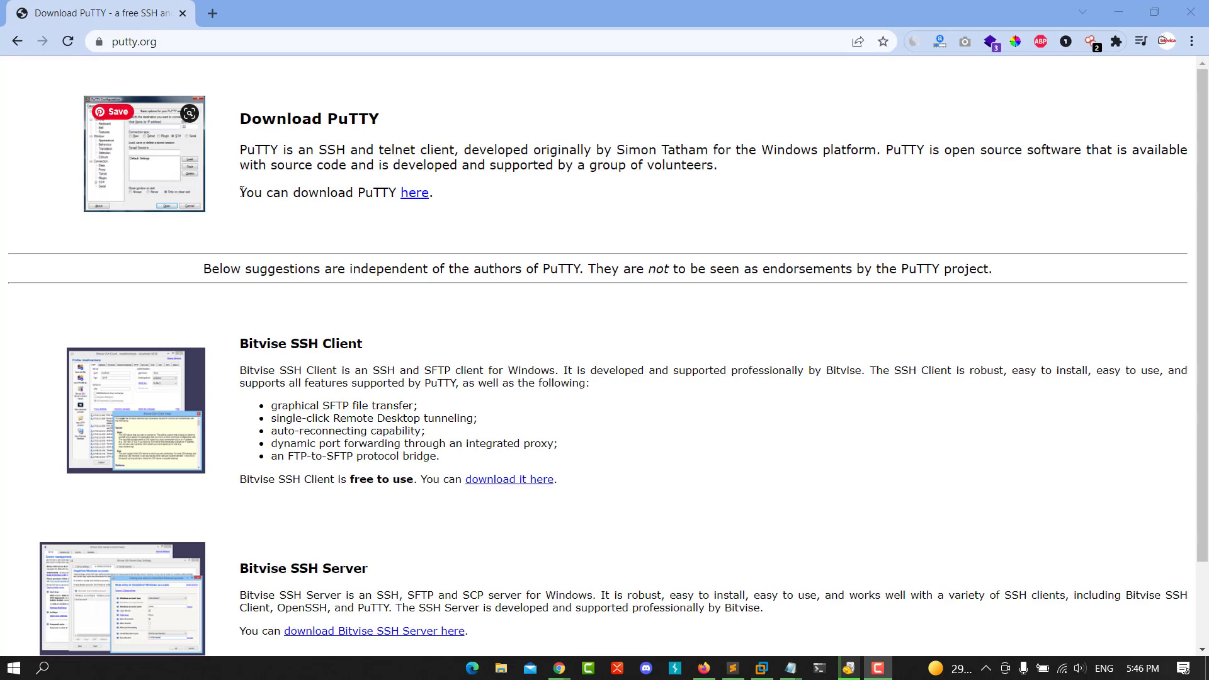
mouse_move(414, 192)
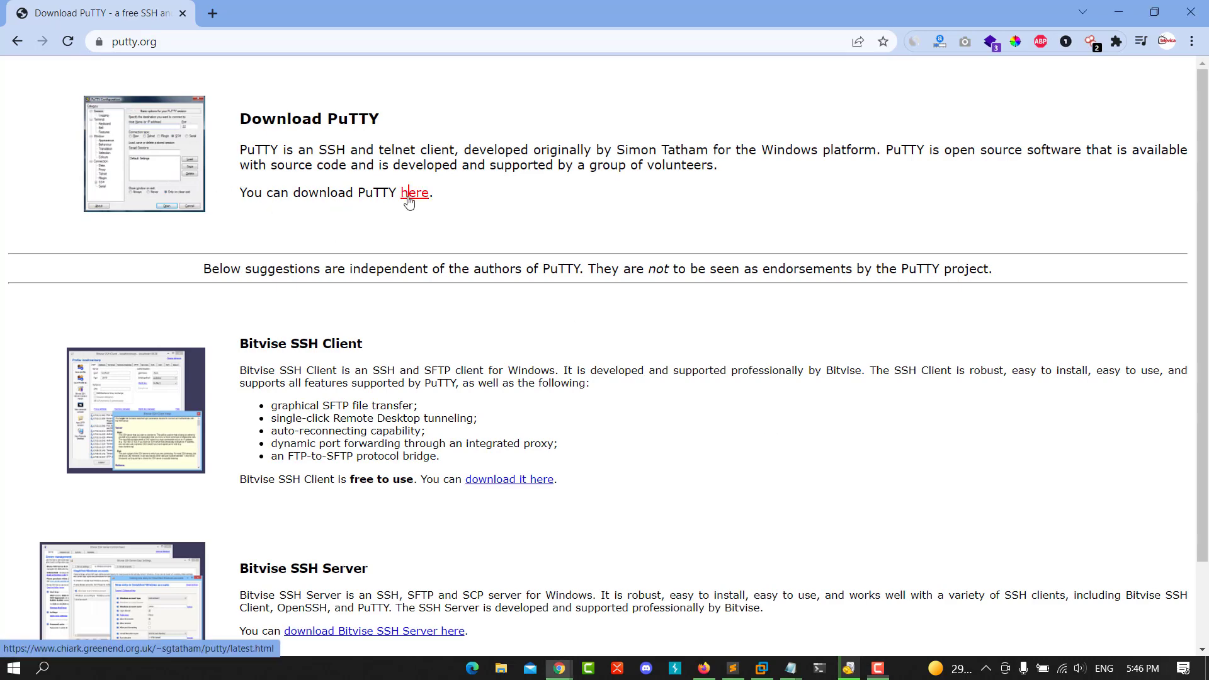
Step: Open the PuTTY 0.76 release page and download putty-64bit-0.76-installer.msi
click(413, 193)
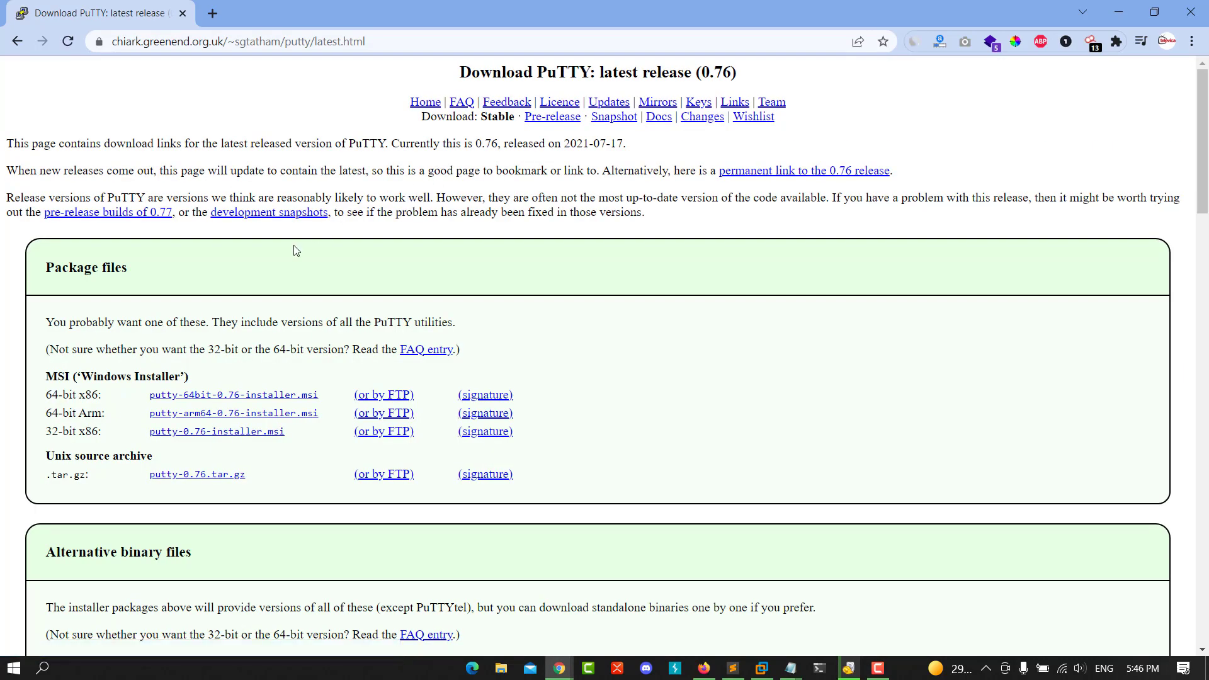
mouse_move(61, 408)
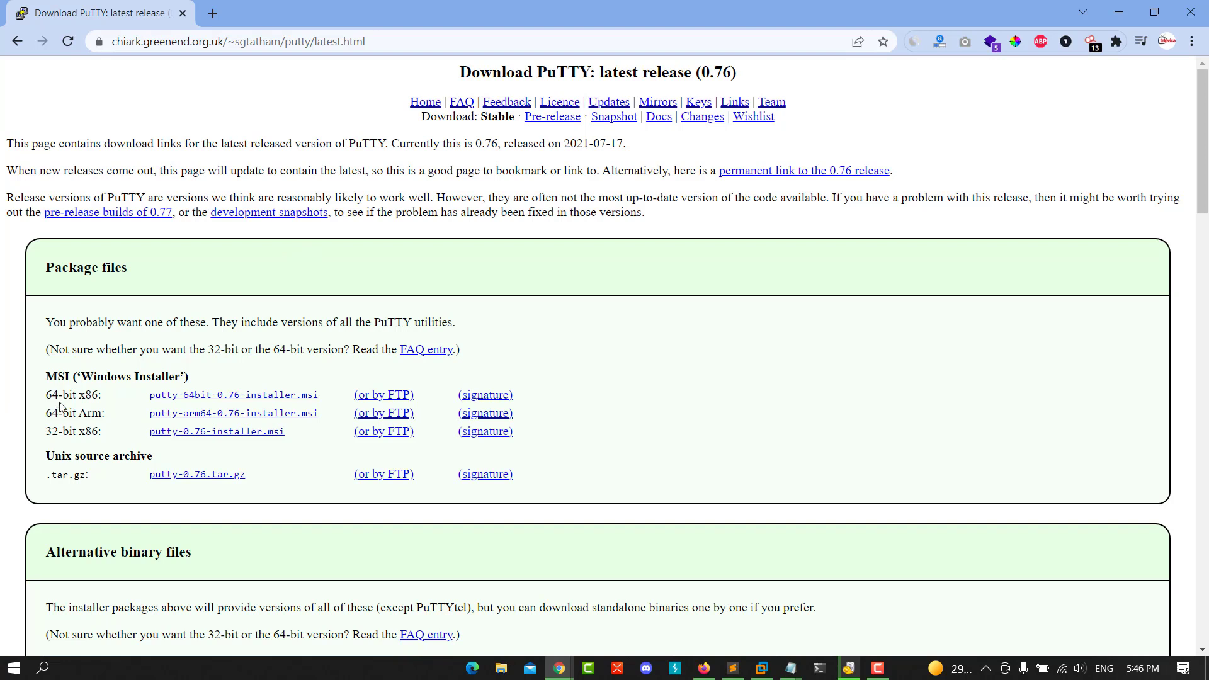
click(234, 394)
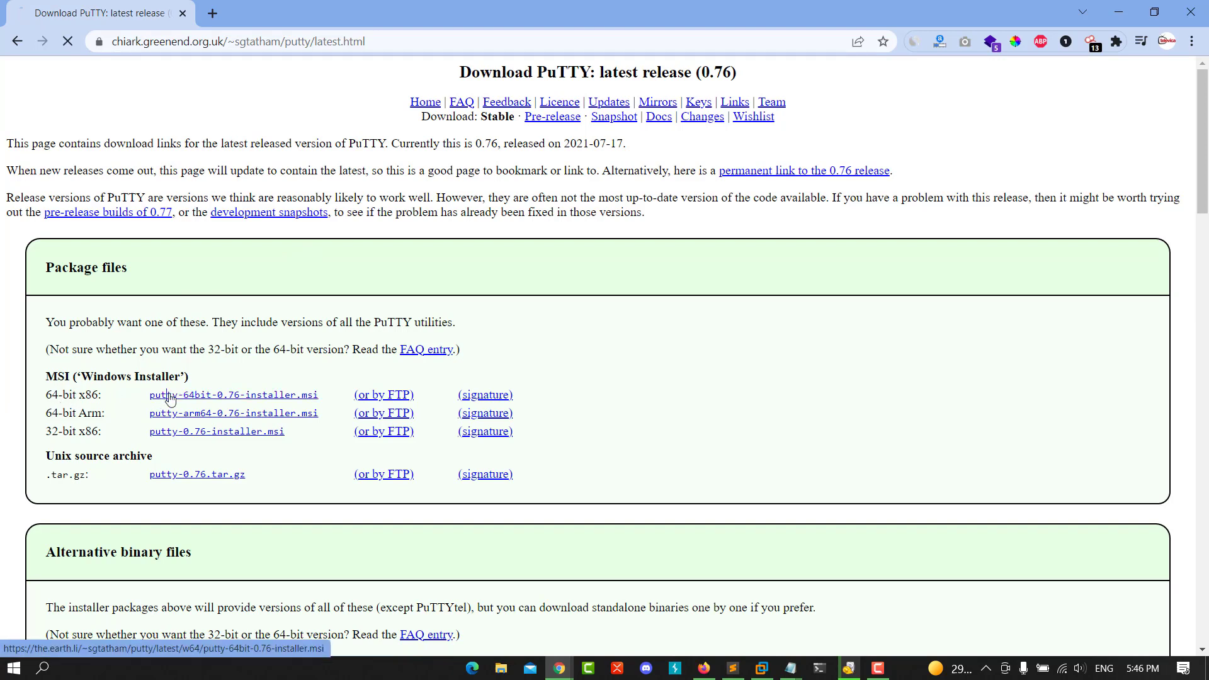
click(233, 395)
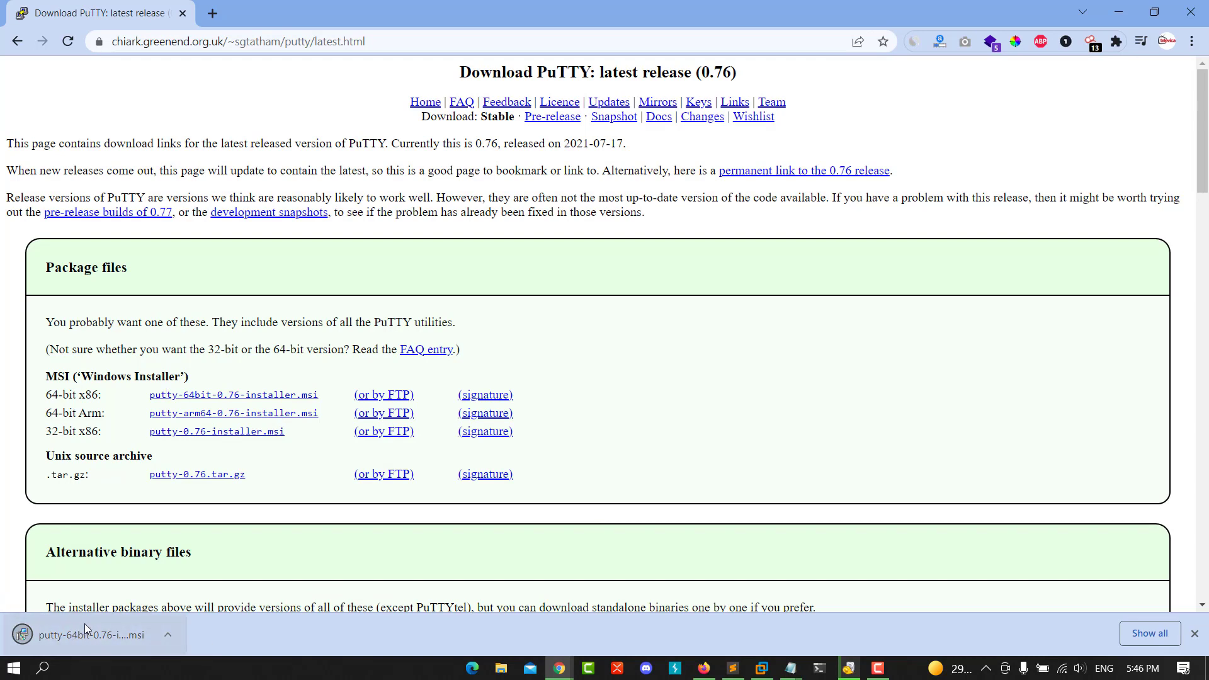
mouse_move(60, 587)
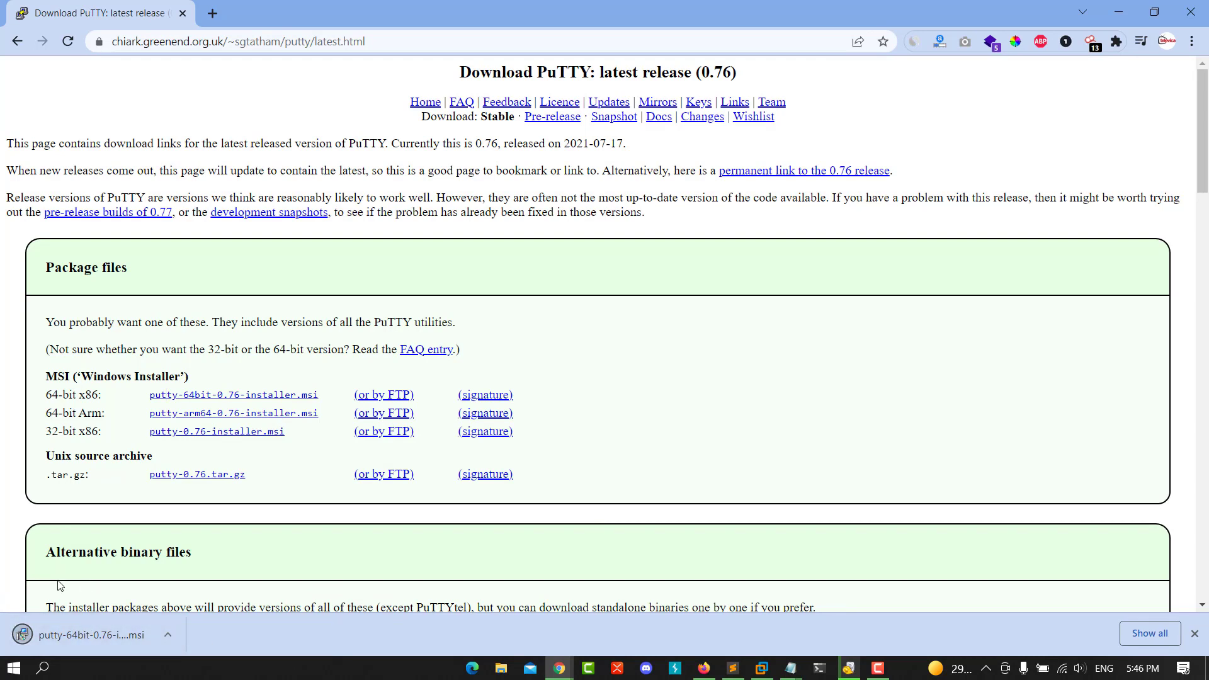
mouse_move(48, 587)
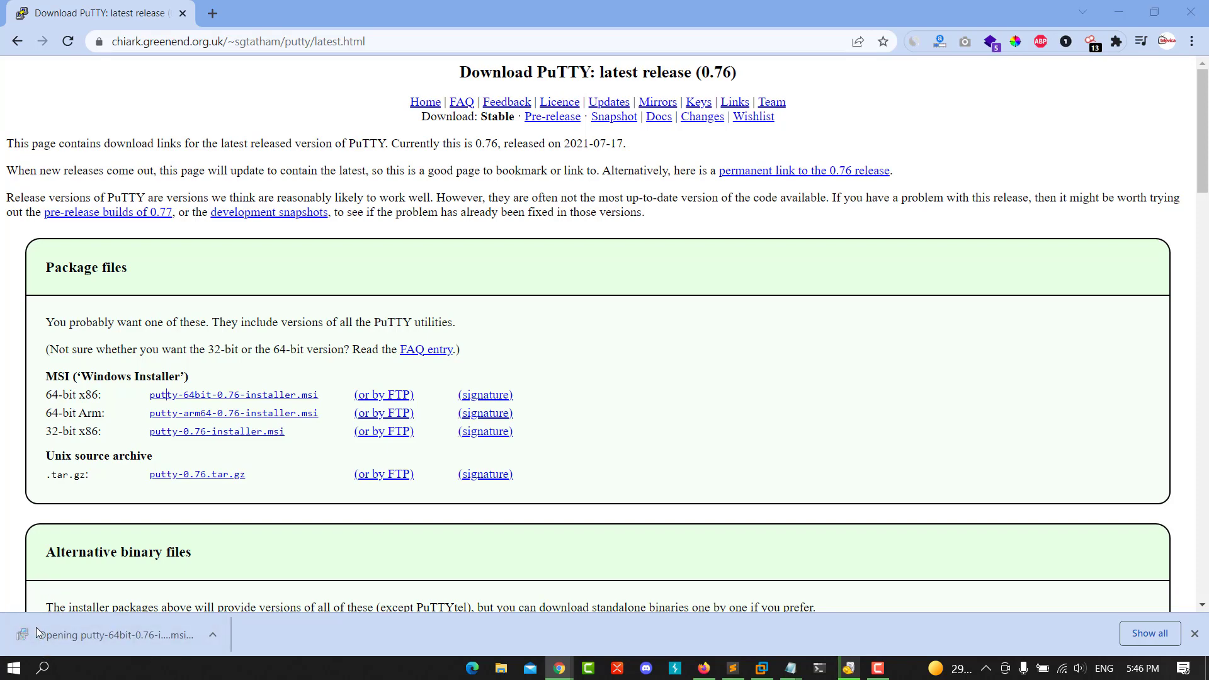
Step: Run the PuTTY 0.76 64-bit installer with default features through to completion
click(108, 635)
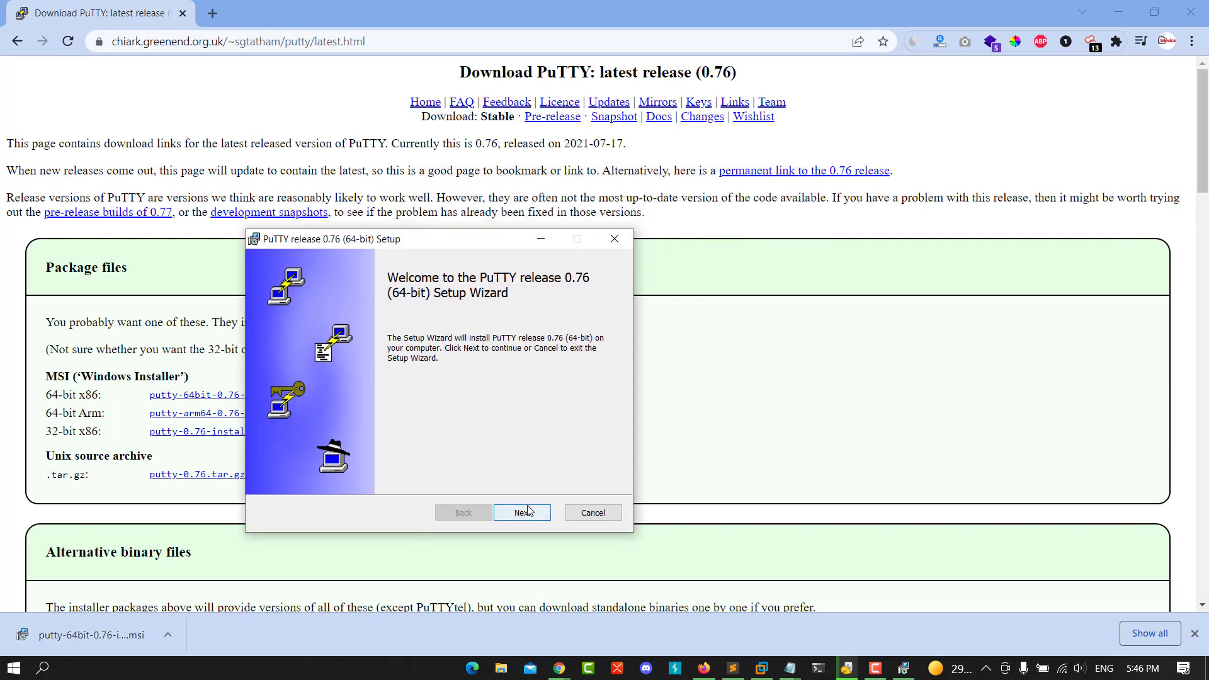
click(522, 512)
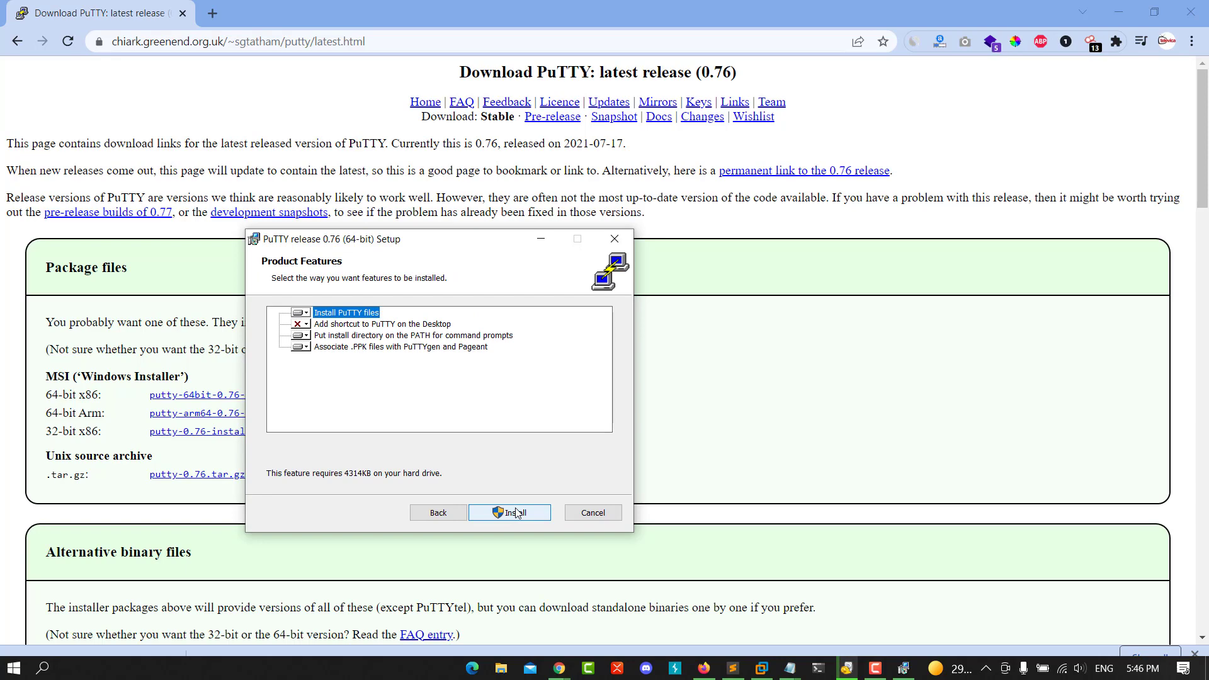
click(509, 512)
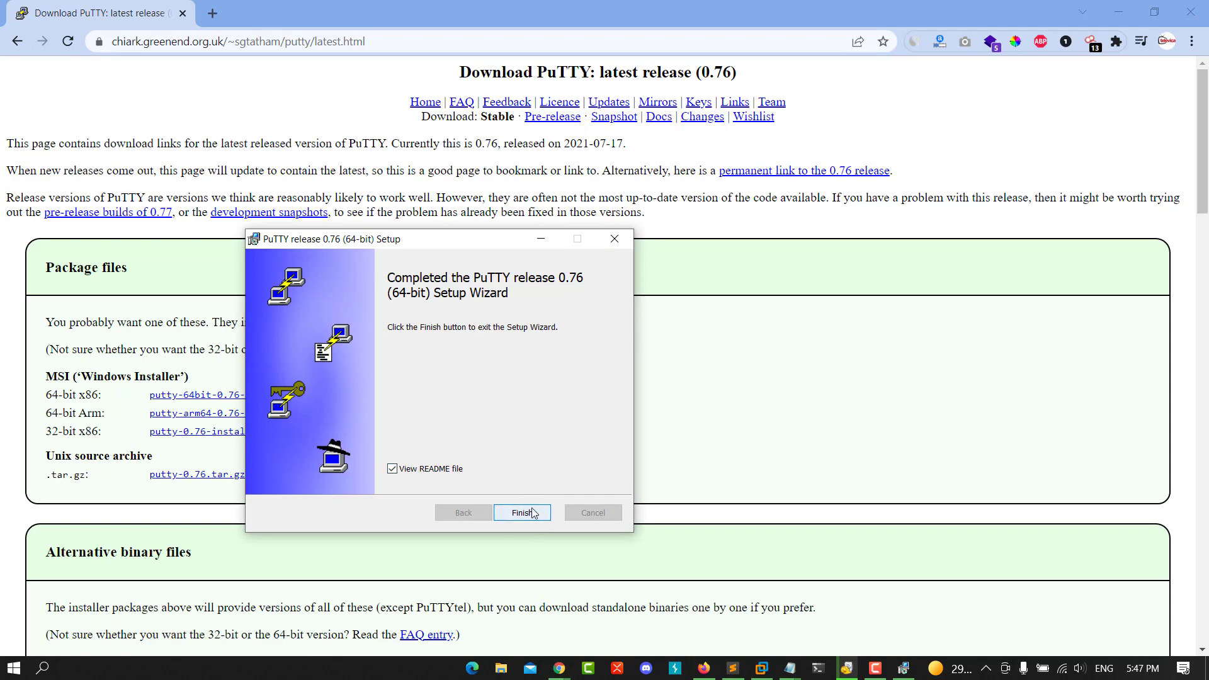
Step: Finish the PuTTY setup wizard with View README file checked
click(521, 512)
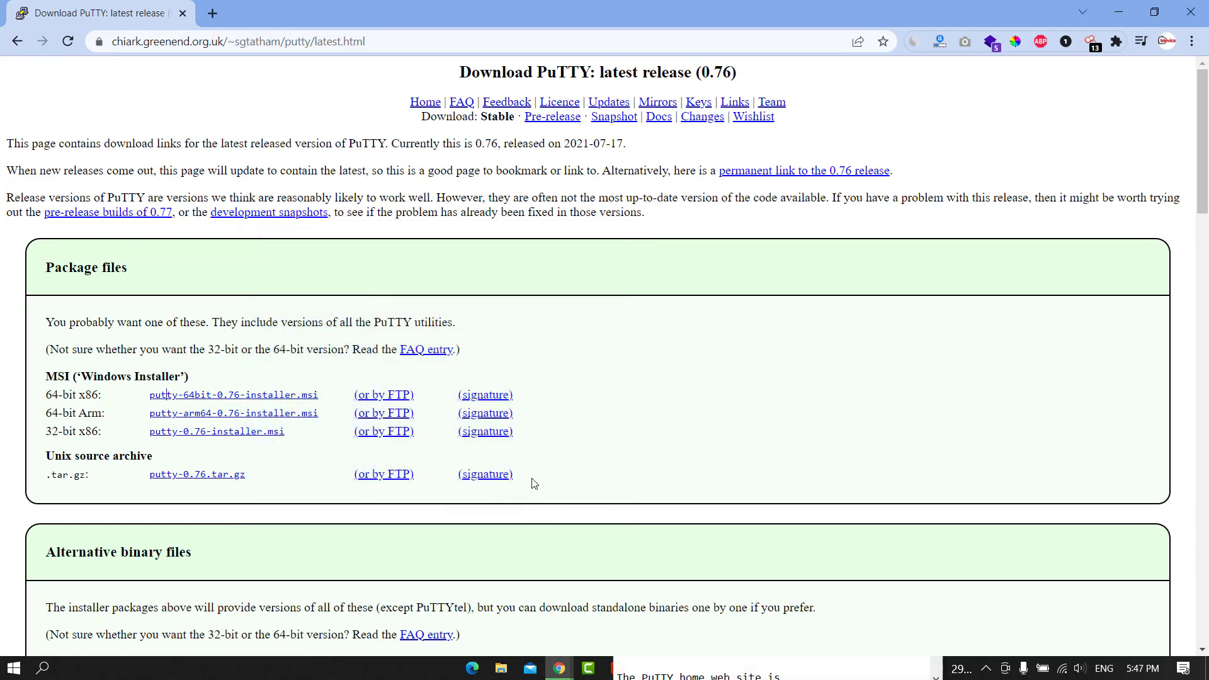
mouse_move(726, 417)
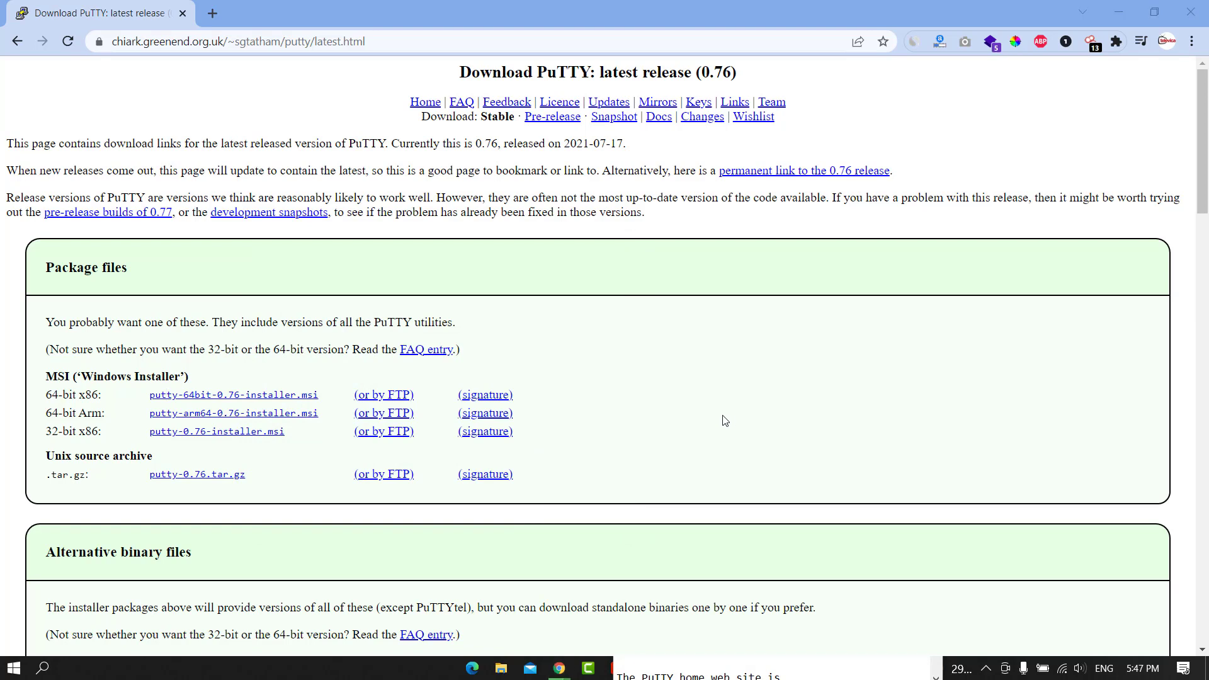
mouse_move(495, 365)
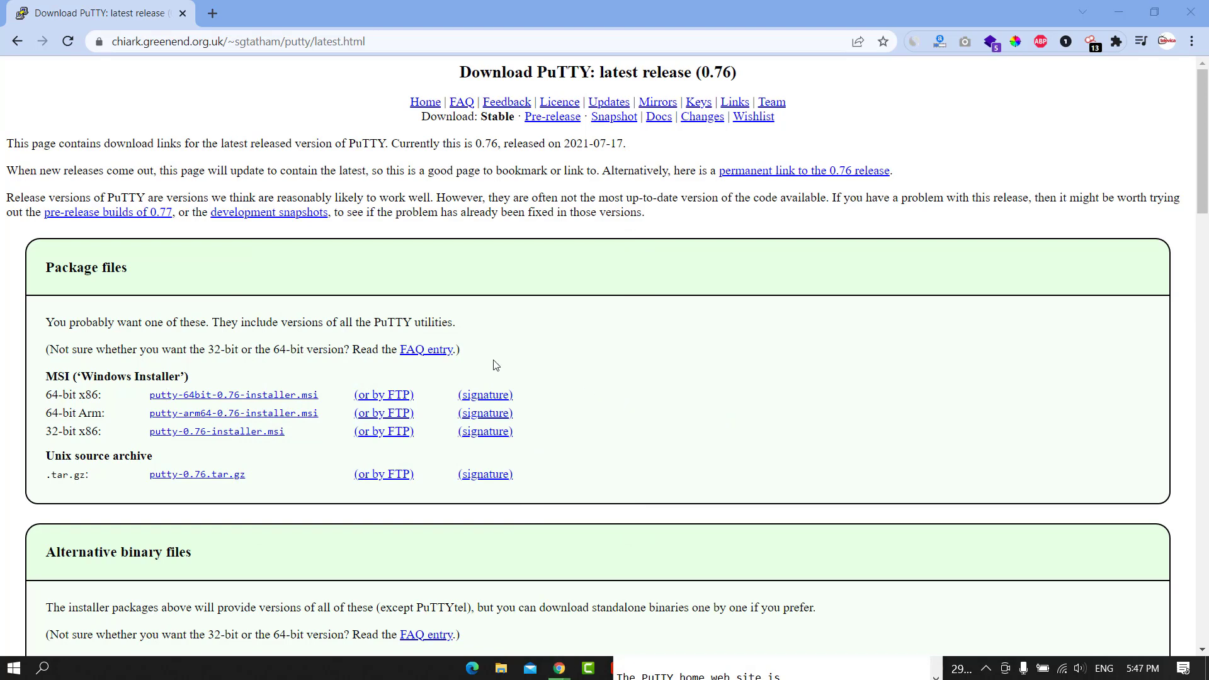
mouse_move(848, 363)
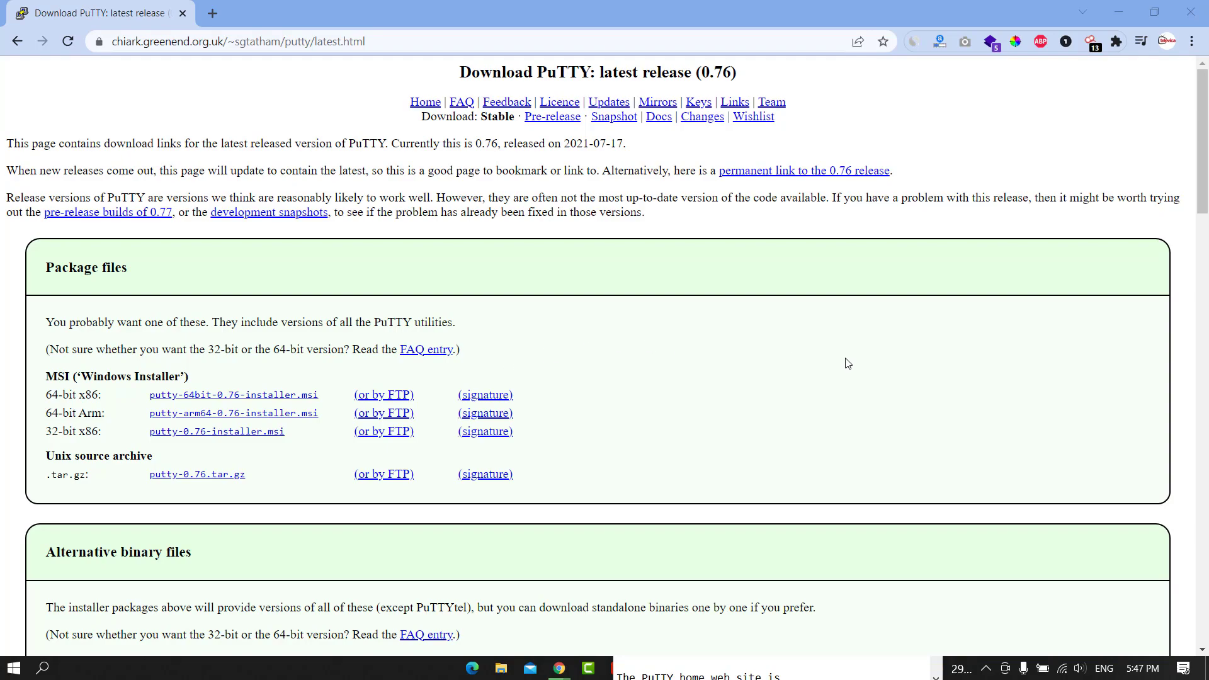